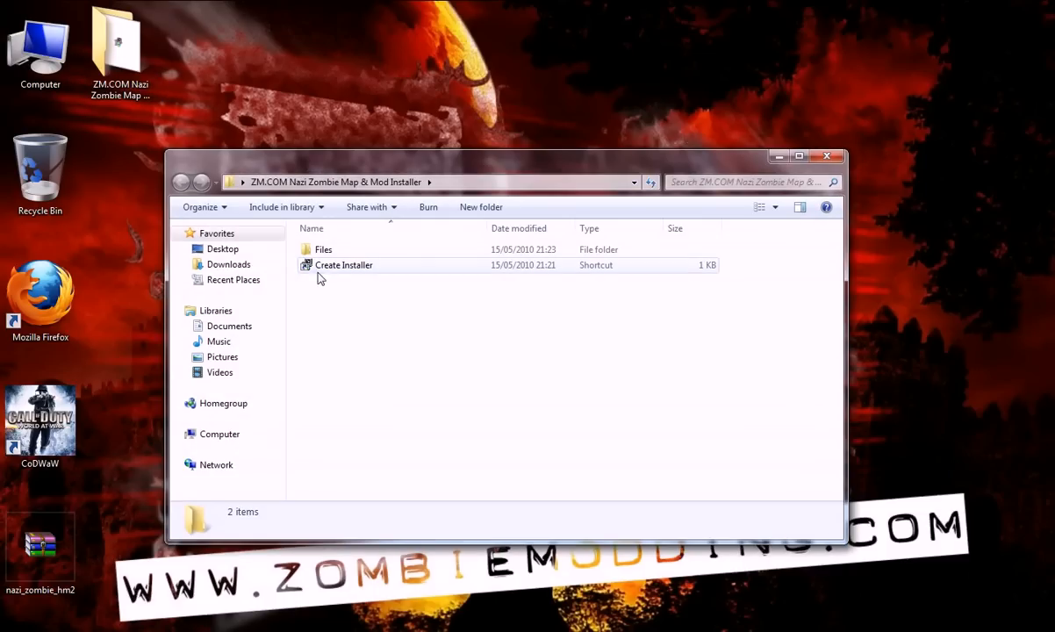
Step: Launch Zip2Exe from the Create Installer shortcut and reposition its window
double_click(344, 264)
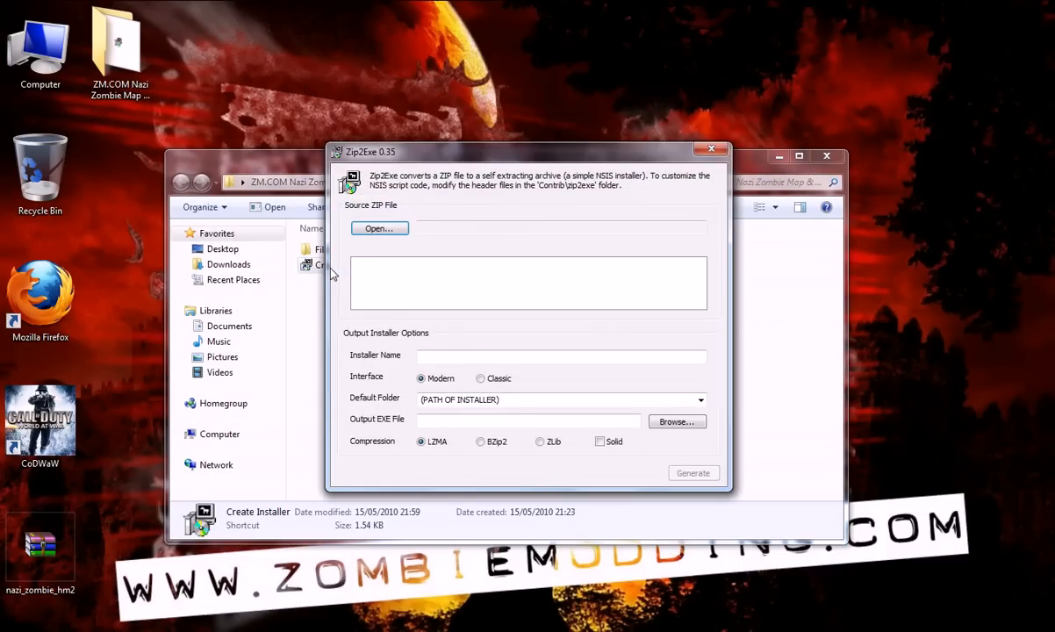
drag(527, 151, 495, 170)
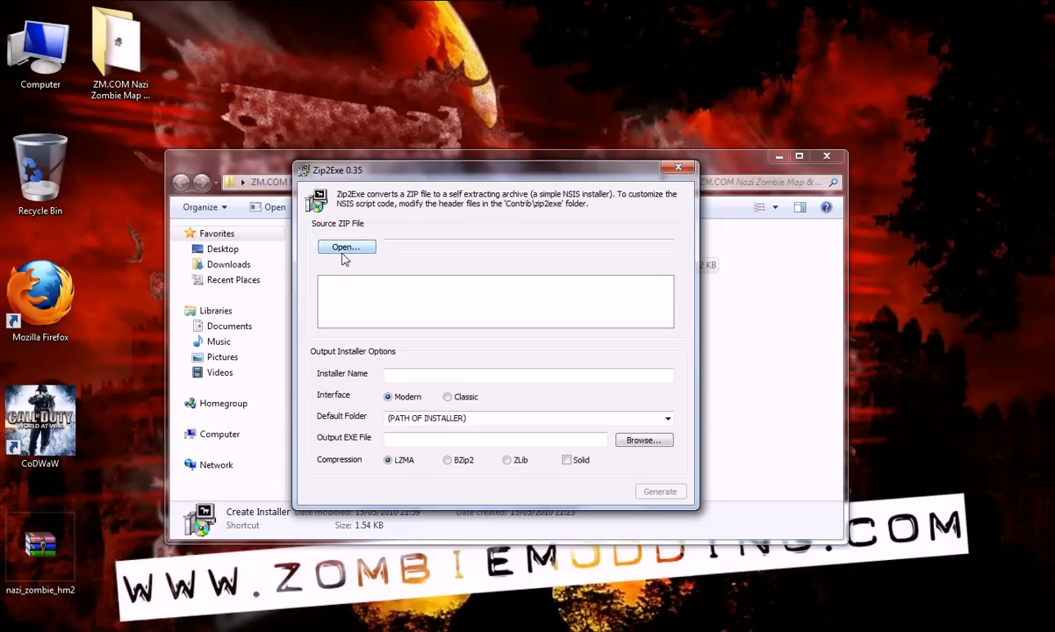
Step: Load nazi_zombie_hm2.zip from the Desktop as the source archive
click(346, 246)
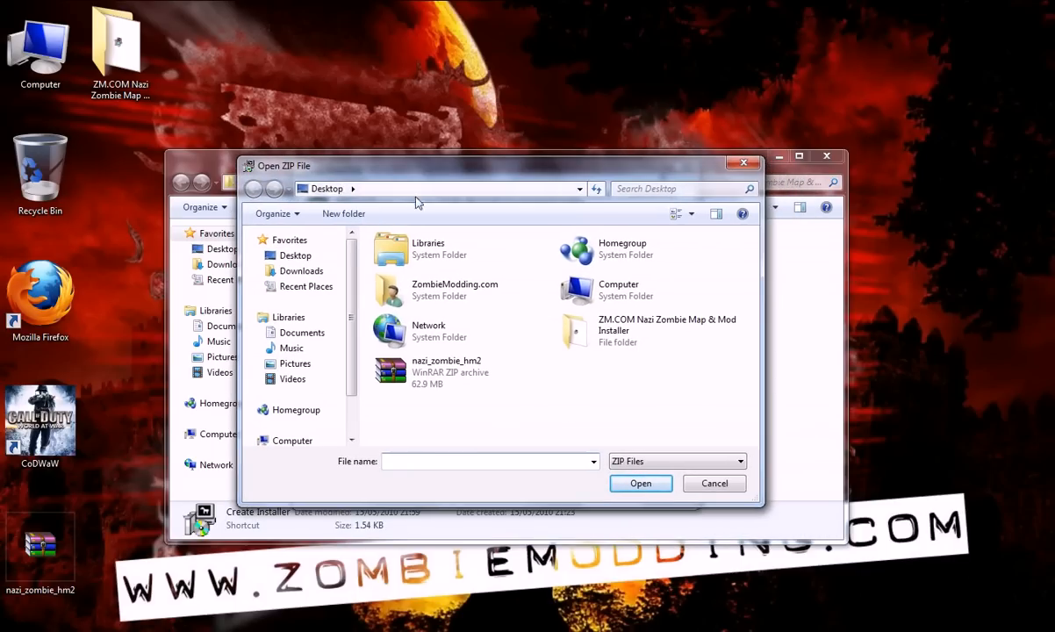
click(446, 368)
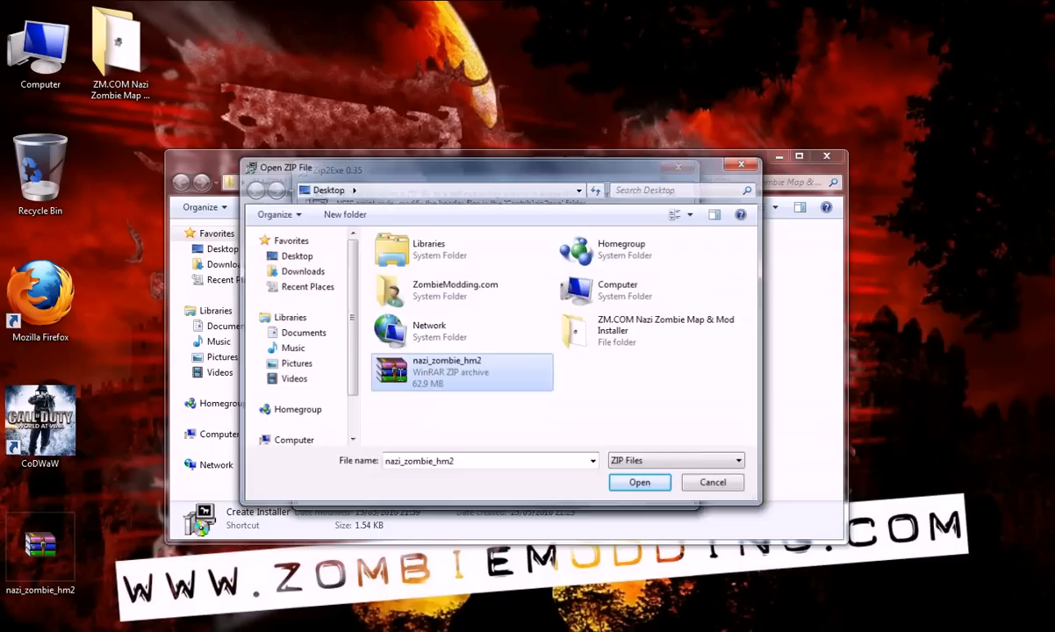
click(639, 482)
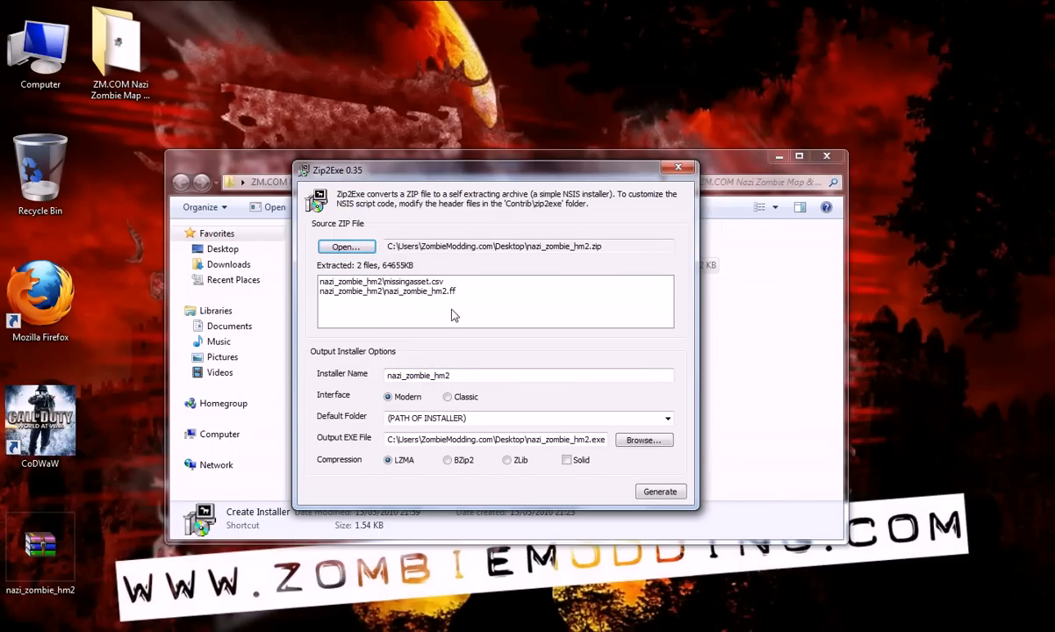
mouse_move(447, 489)
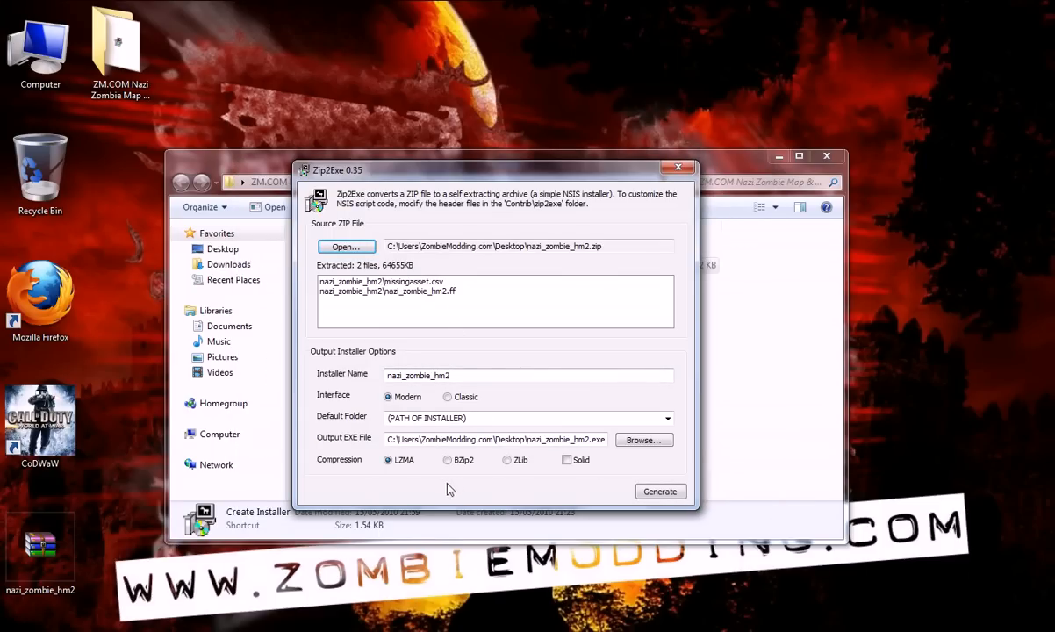
Step: Set solid BZip2 compression and generate nazi_zombie_hm2.exe
click(447, 460)
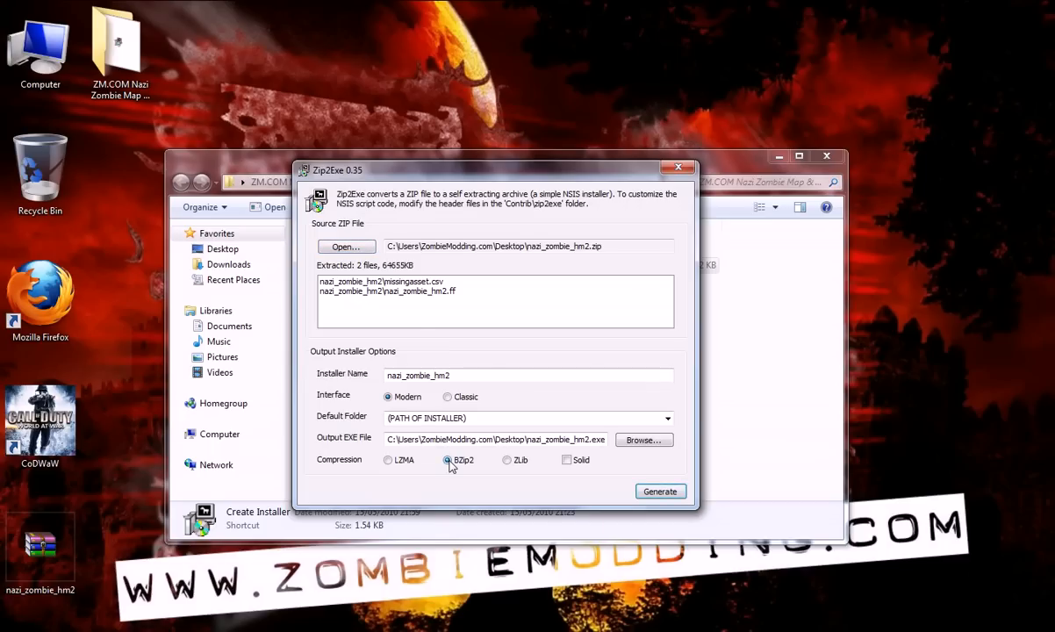
click(567, 460)
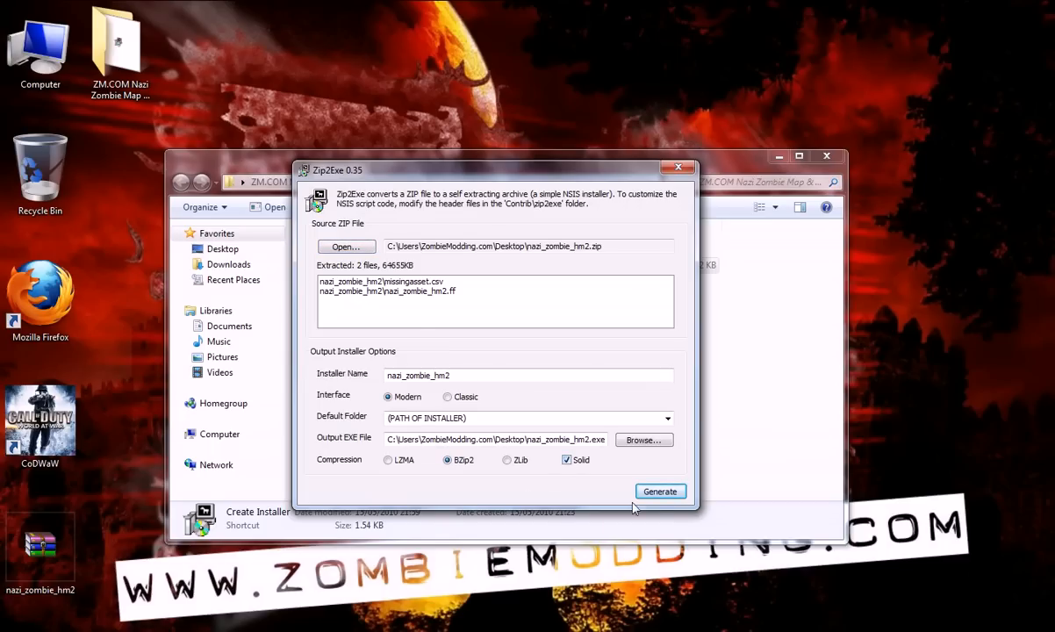
click(660, 492)
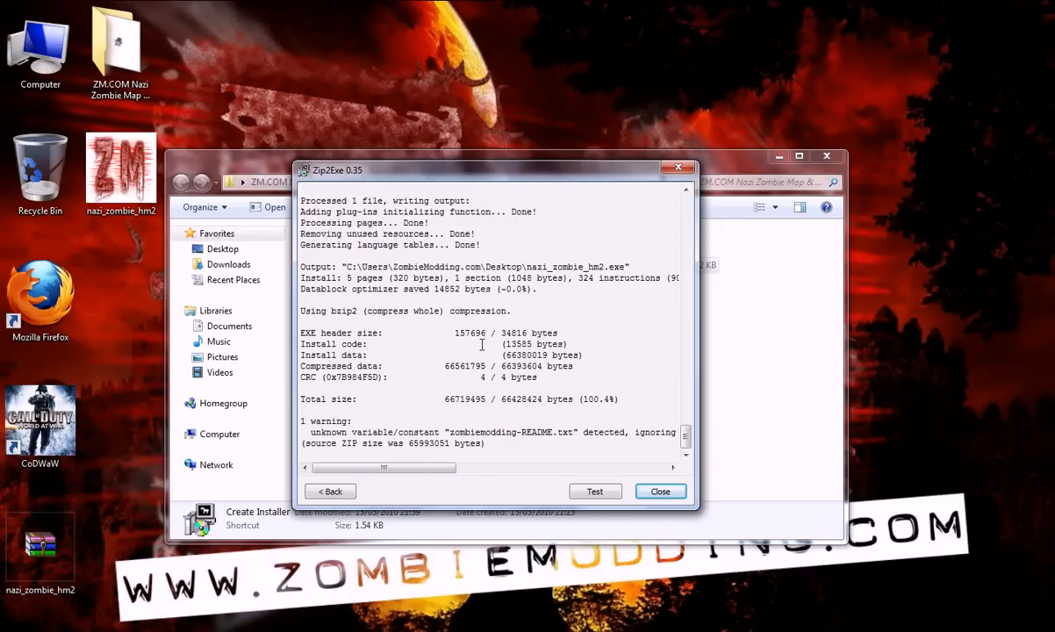
mouse_move(143, 260)
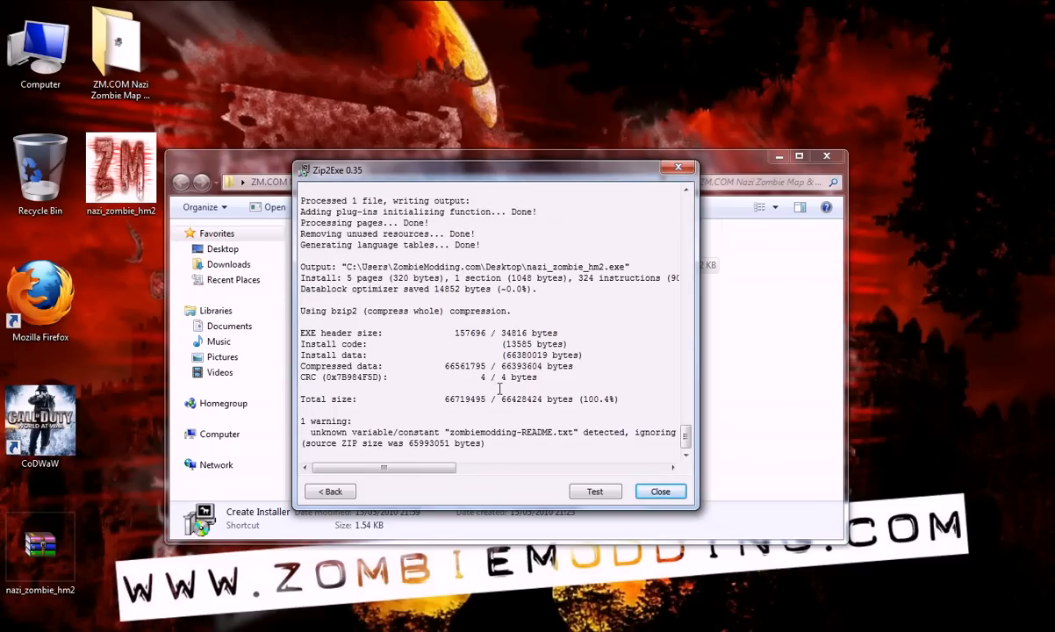
Step: Test-run nazi_zombie_hm2.exe, reaching its Select Operating System prompt with Windows 7
click(120, 167)
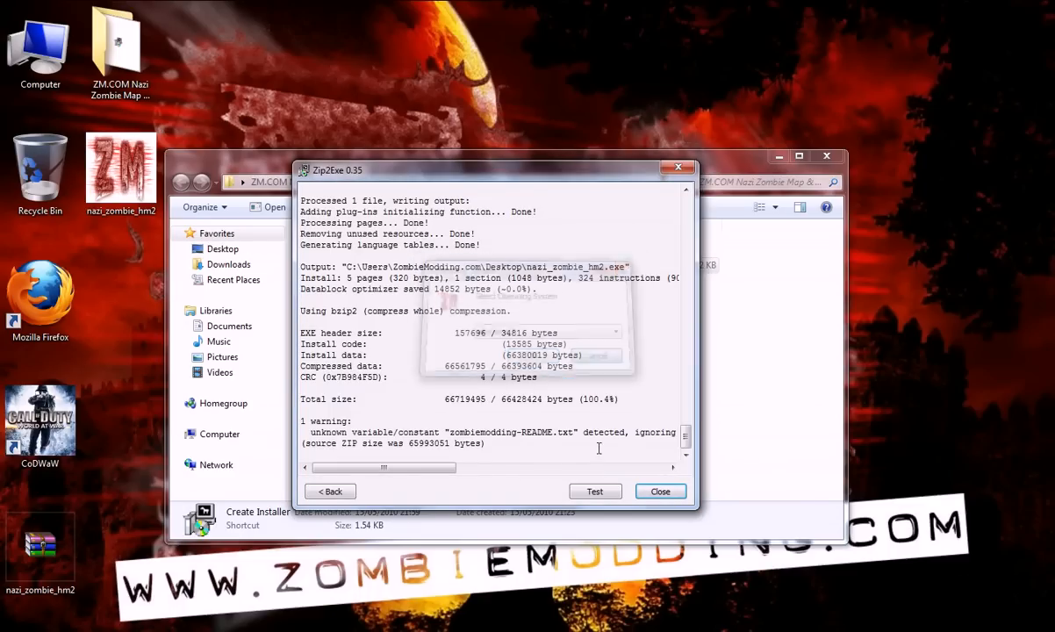
click(594, 491)
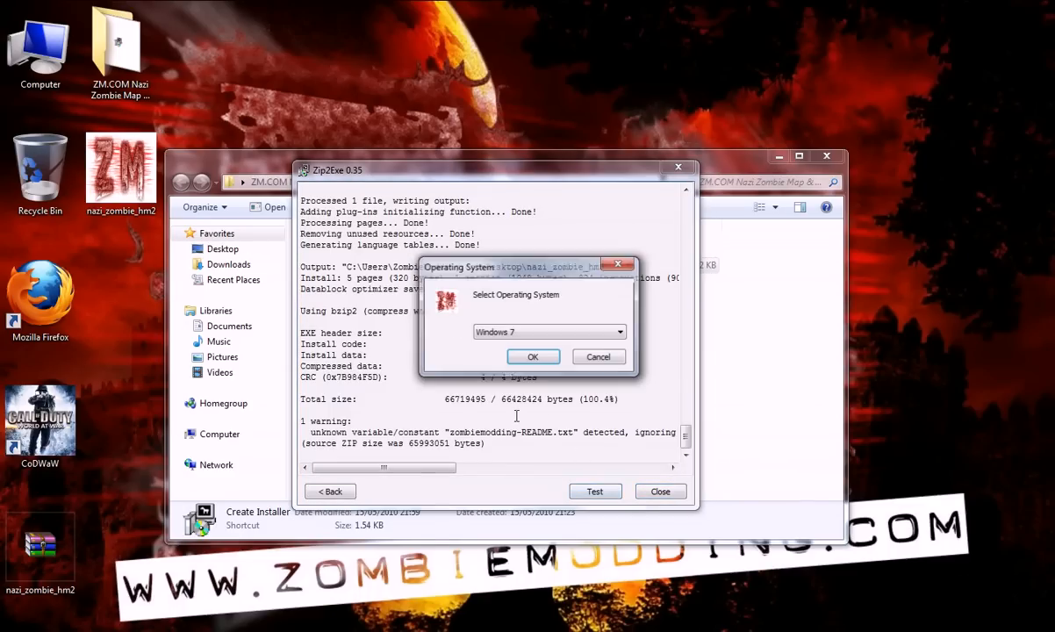